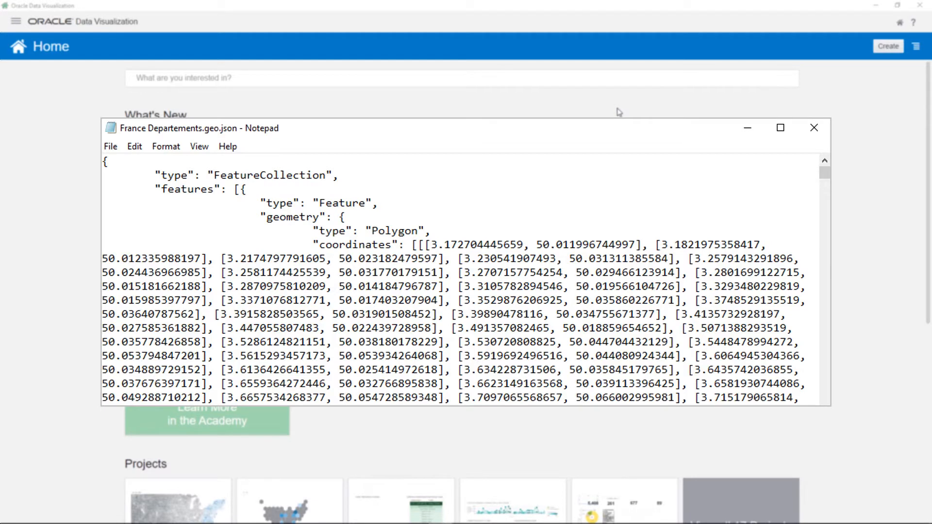
Close the GeoJSON in Notepad and create a new project with the France Departments data set.
{"action": "left_click", "coordinate": [814, 128]}
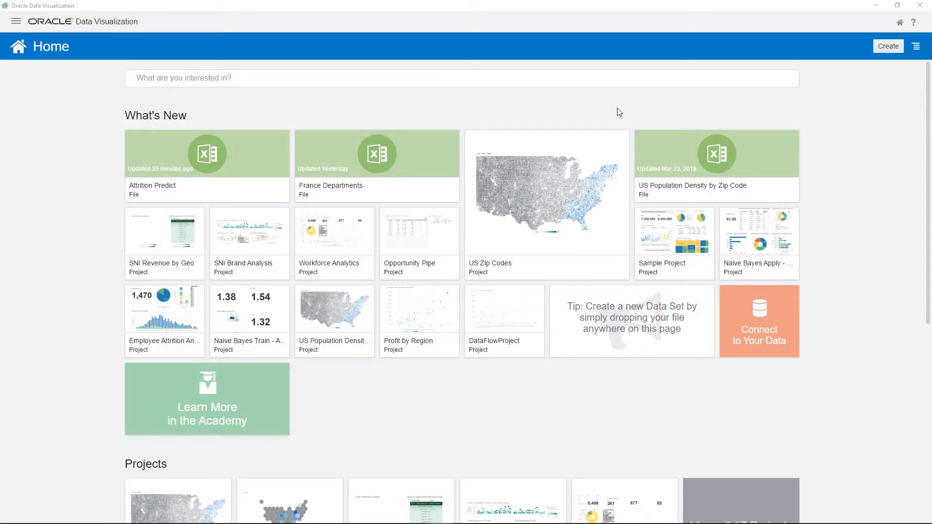
{"action": "mouse_move", "coordinate": [888, 46]}
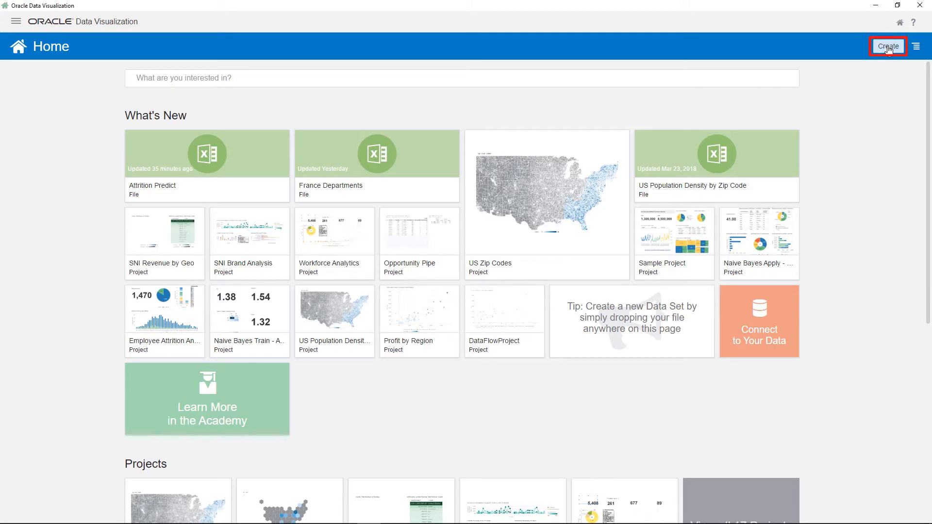
{"action": "left_click", "coordinate": [886, 47]}
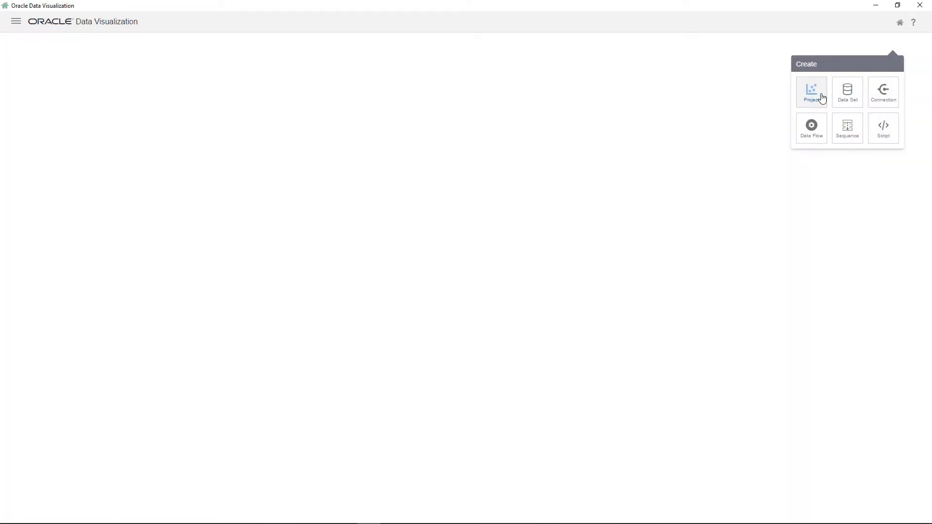
{"action": "left_click", "coordinate": [811, 92]}
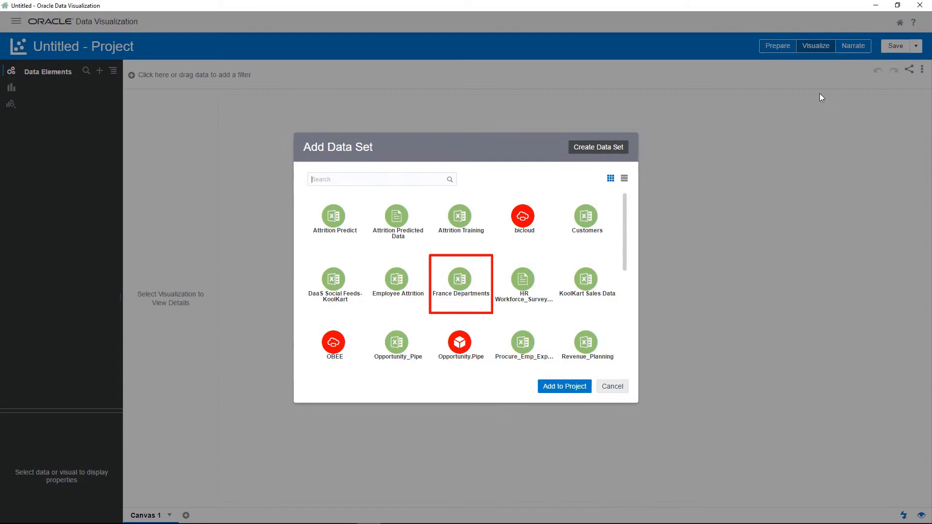
{"action": "left_click", "coordinate": [563, 385]}
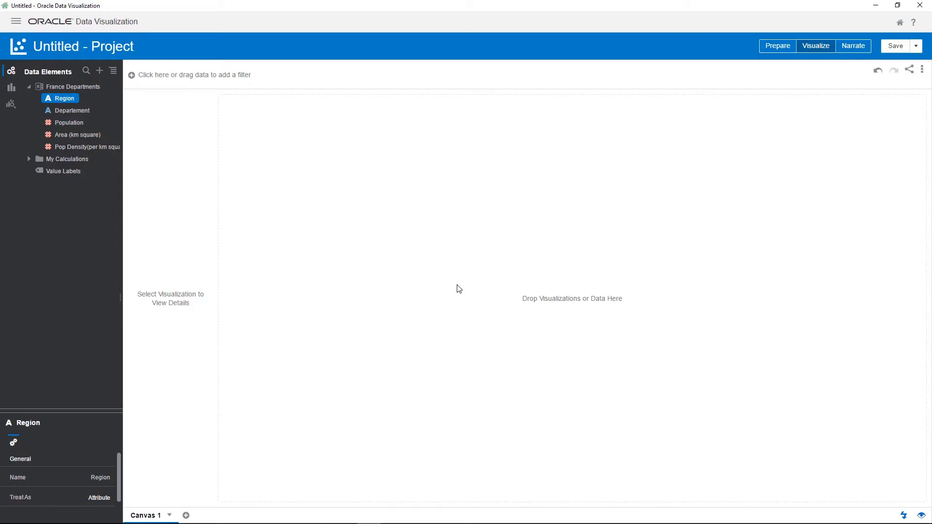
{"action": "left_click", "coordinate": [777, 46]}
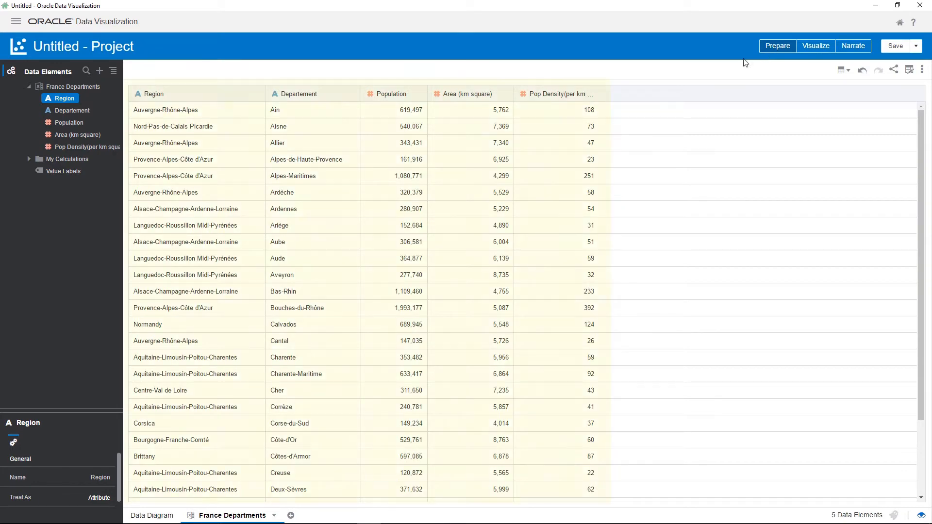
{"action": "left_click", "coordinate": [297, 93]}
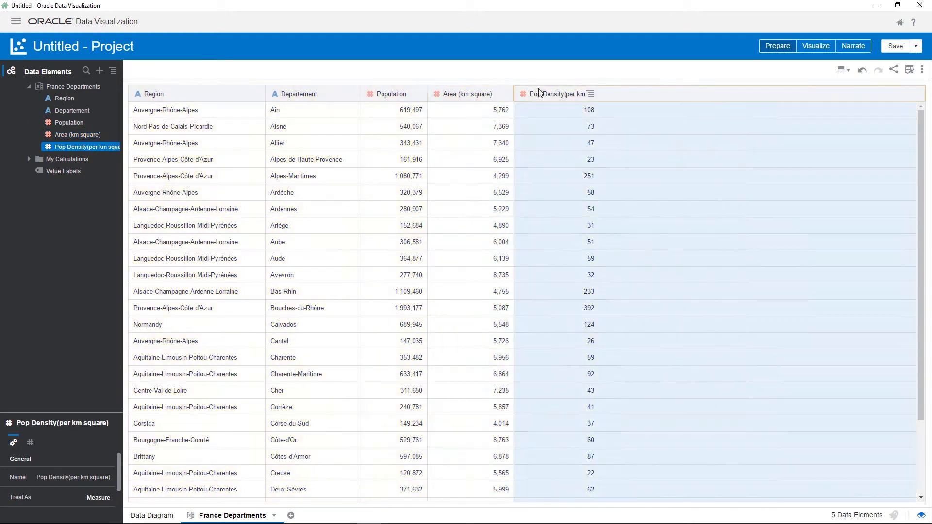
{"action": "left_click", "coordinate": [815, 46]}
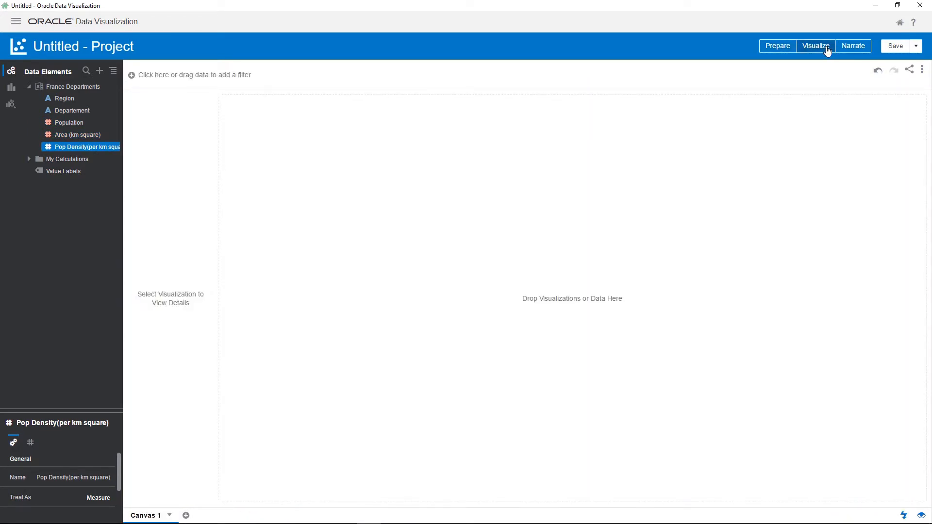
Save the project under the name France Population by Department.
{"action": "left_click", "coordinate": [895, 46]}
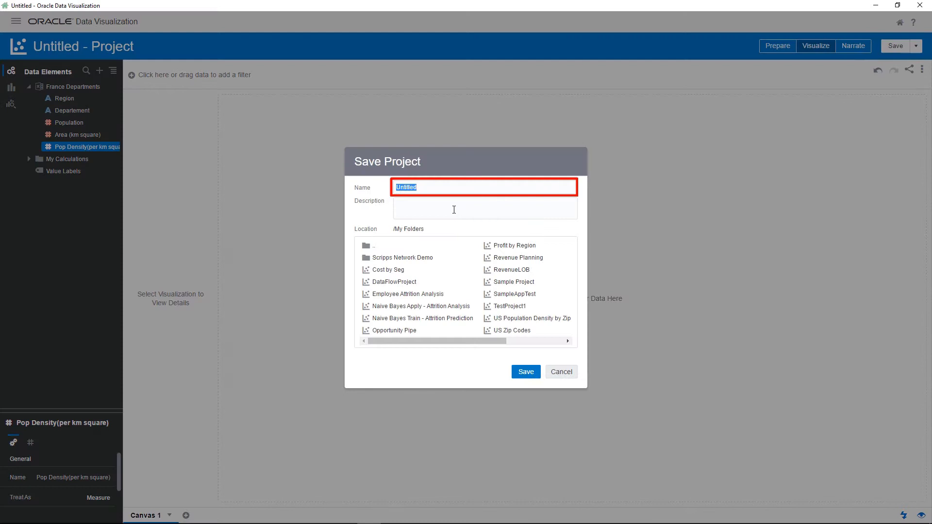
{"action": "type", "text": "France De"}
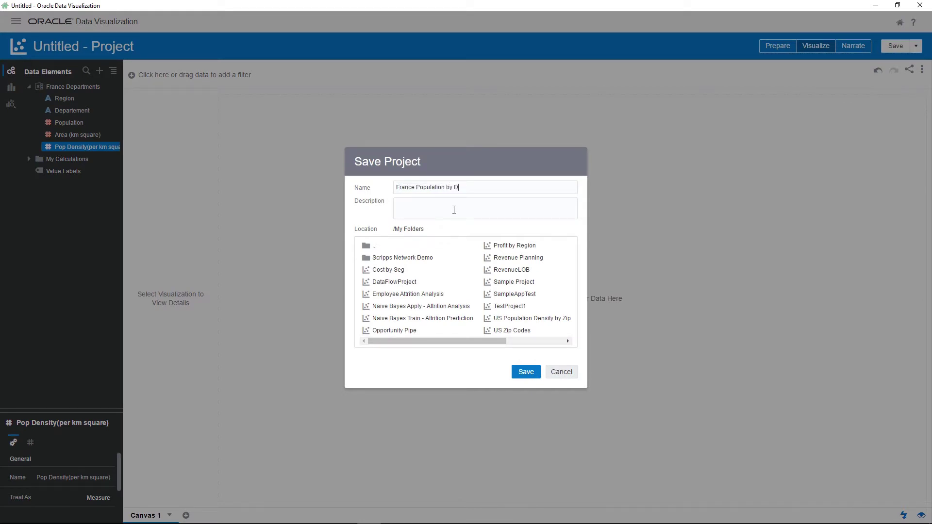
{"action": "left_click", "coordinate": [525, 372]}
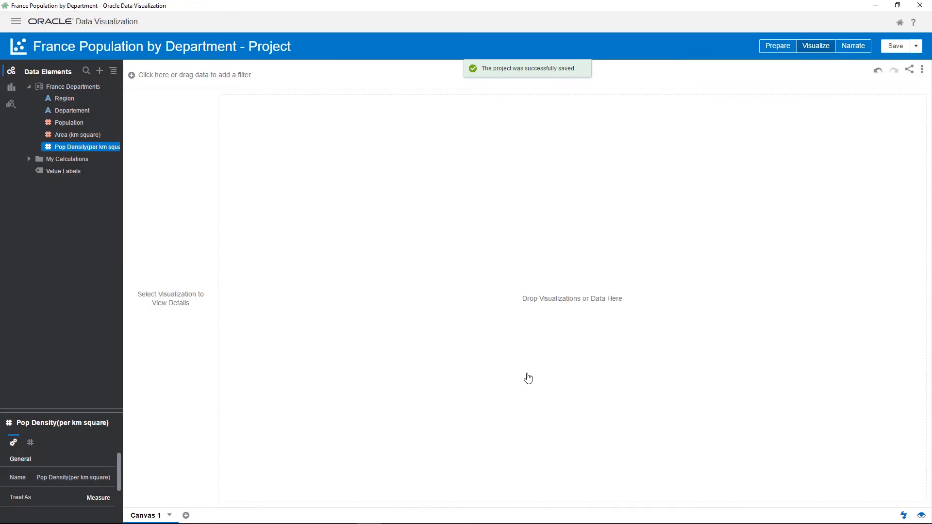
{"action": "key", "text": "ctrl"}
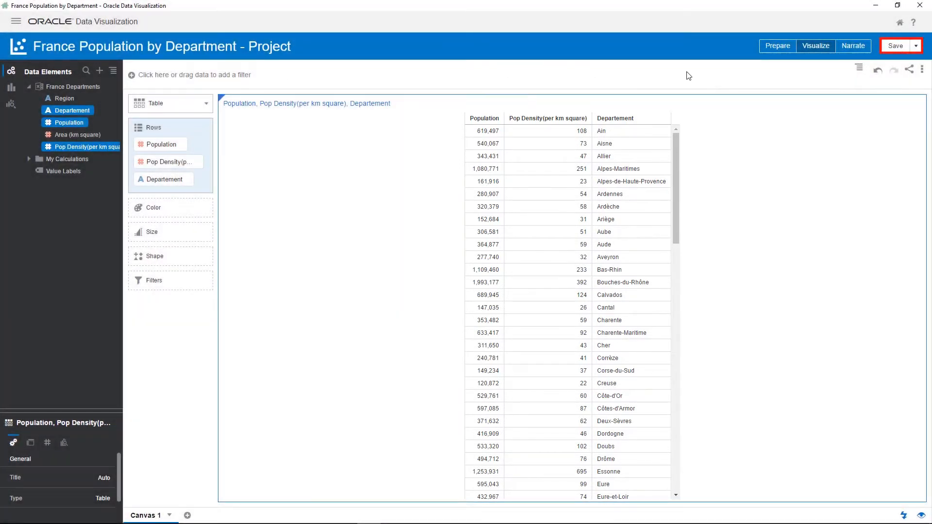
Save the project with the department table and go to the Console's map layer settings.
{"action": "left_click", "coordinate": [896, 46]}
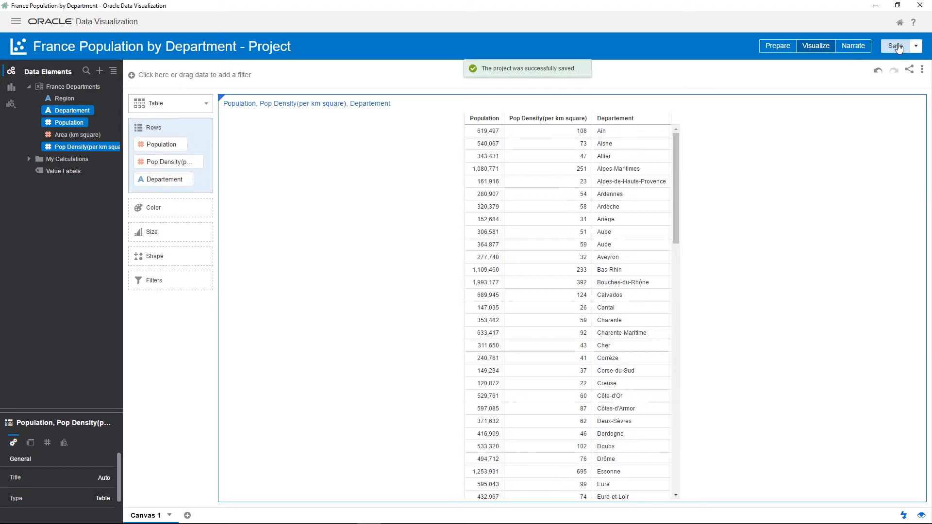
{"action": "mouse_move", "coordinate": [891, 50]}
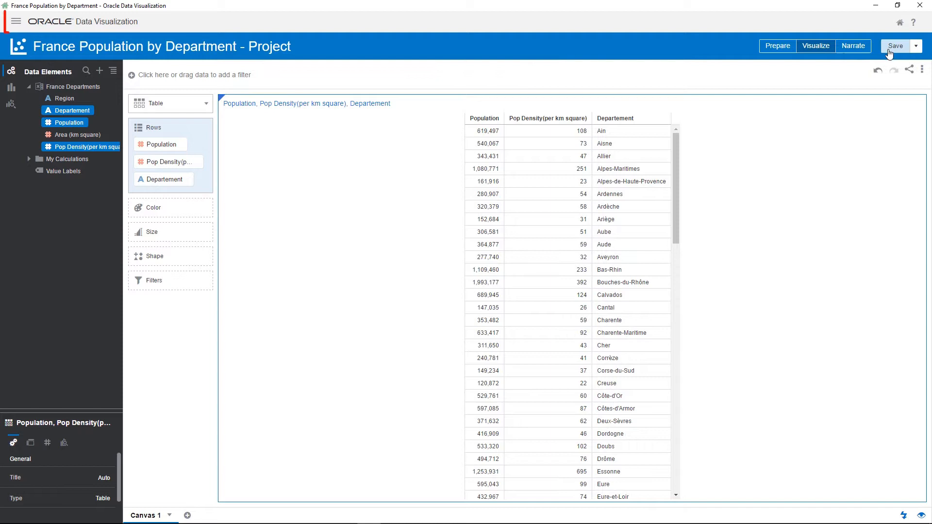
{"action": "left_click", "coordinate": [17, 21]}
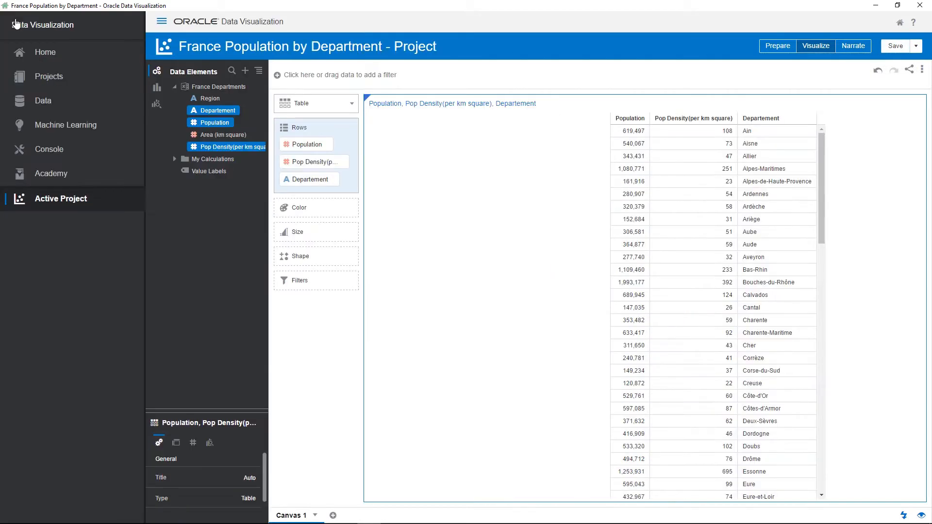
{"action": "left_click", "coordinate": [50, 149]}
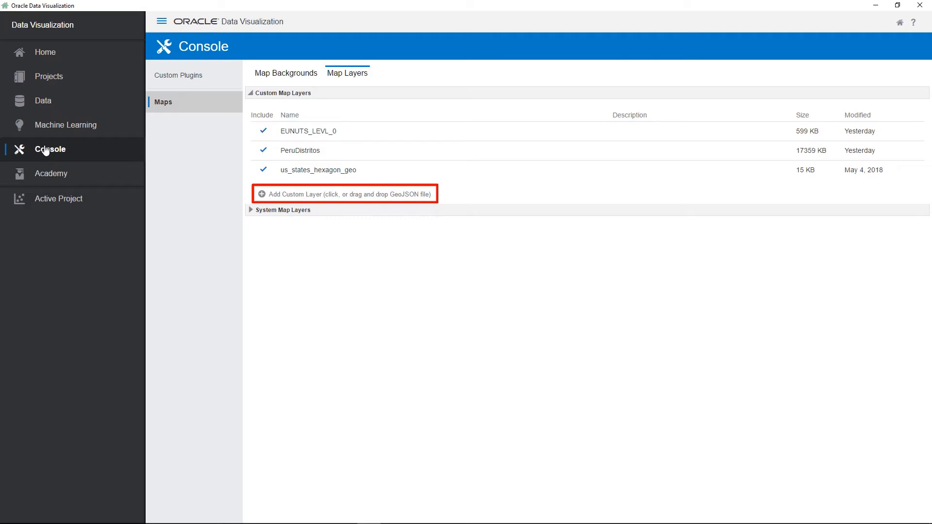
Add France Departments.geo.json as a custom map layer keyed on the 'nom' department names.
{"action": "left_click", "coordinate": [343, 193]}
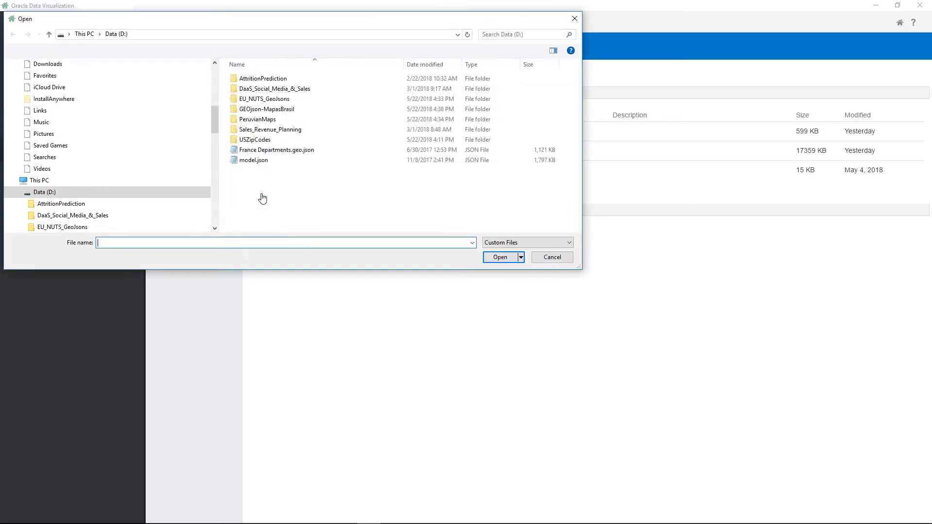
{"action": "left_click", "coordinate": [276, 149]}
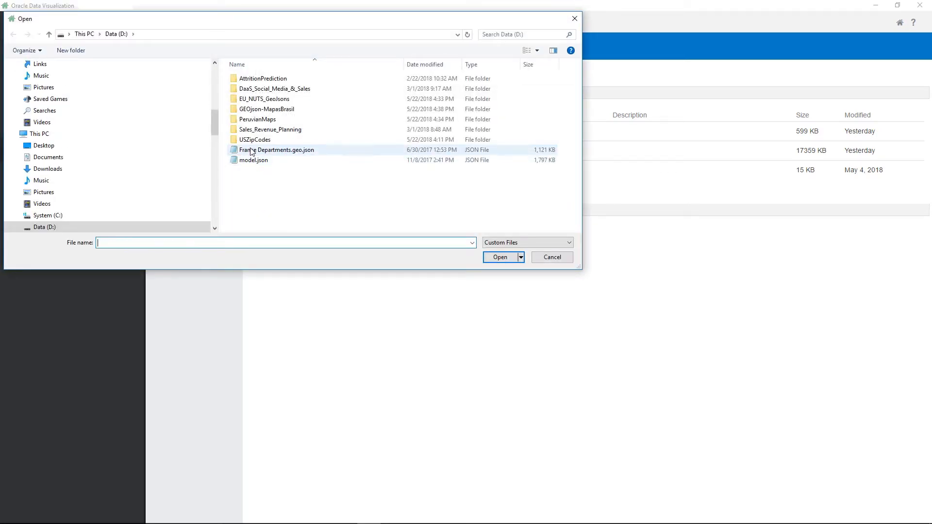
{"action": "left_click", "coordinate": [277, 150]}
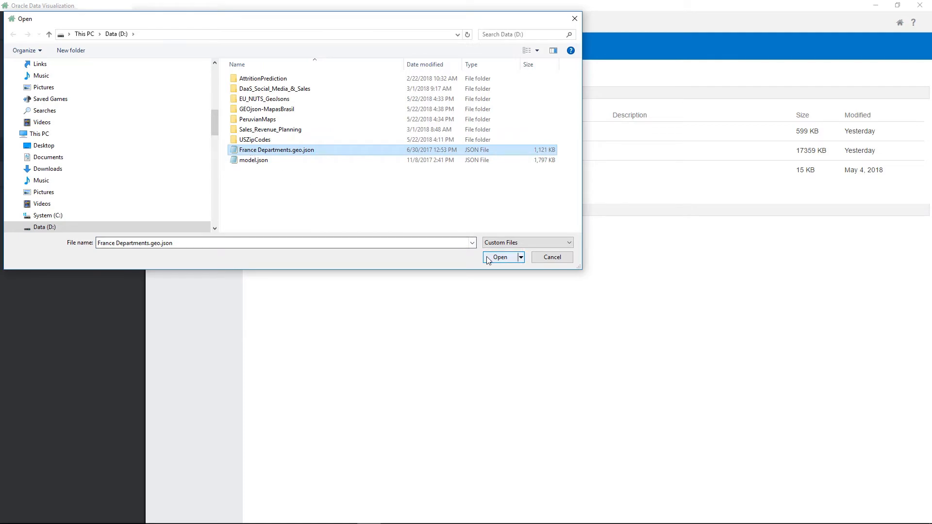
{"action": "left_click", "coordinate": [499, 256]}
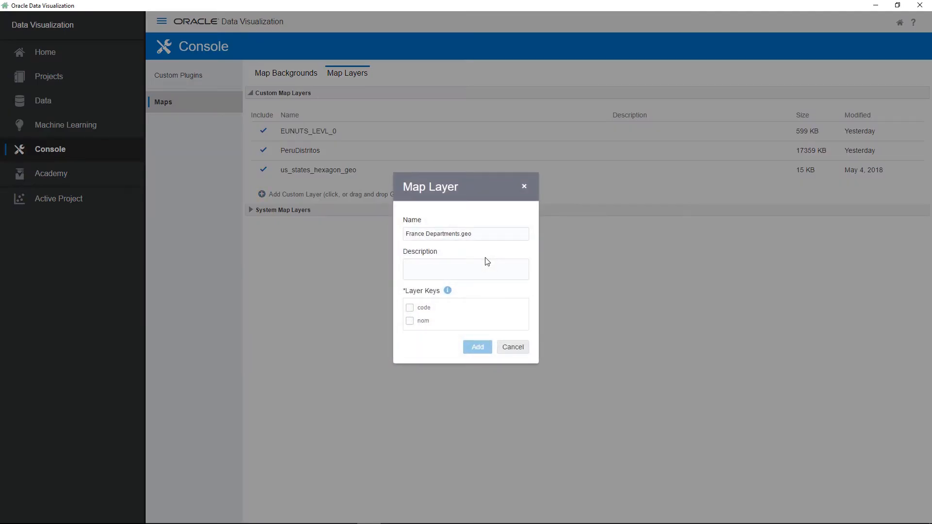
{"action": "left_click", "coordinate": [409, 322]}
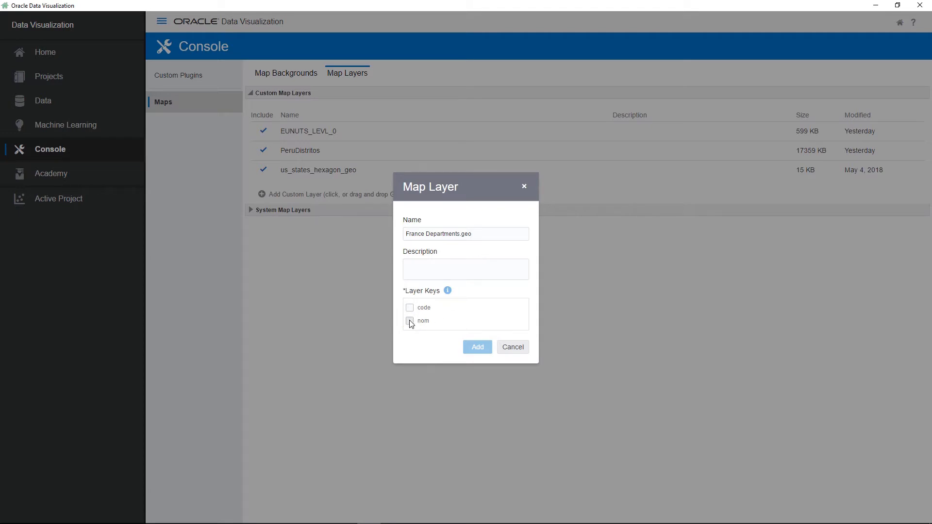
{"action": "left_click", "coordinate": [476, 348]}
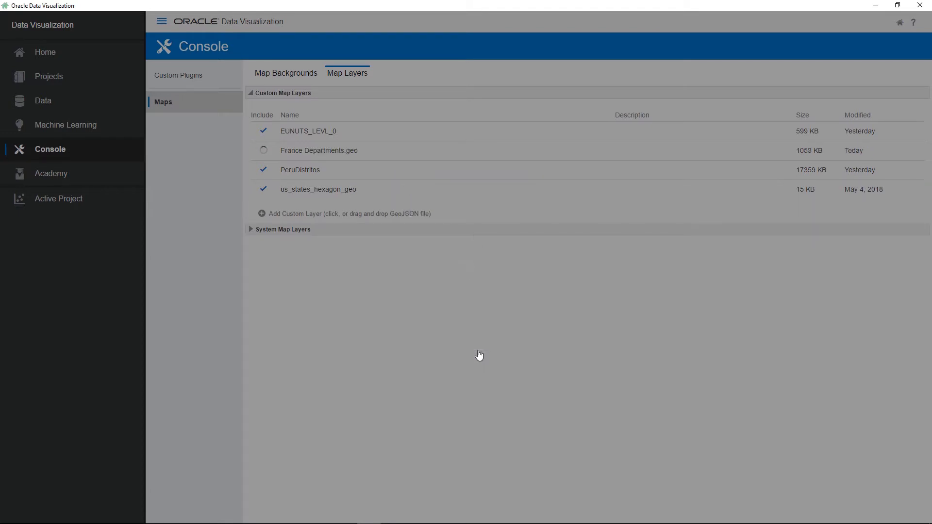
{"action": "left_click", "coordinate": [263, 151]}
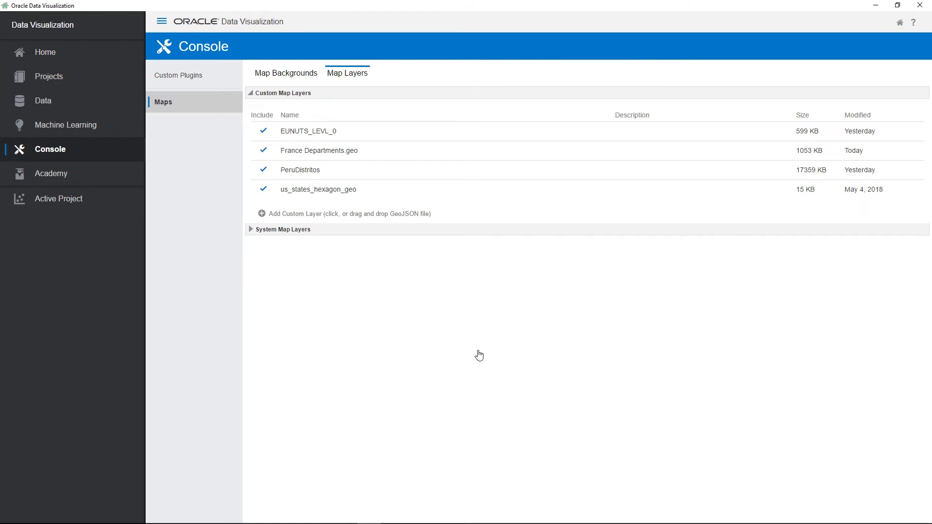
Reopen the France Population by Department project from the projects list.
{"action": "left_click", "coordinate": [50, 76]}
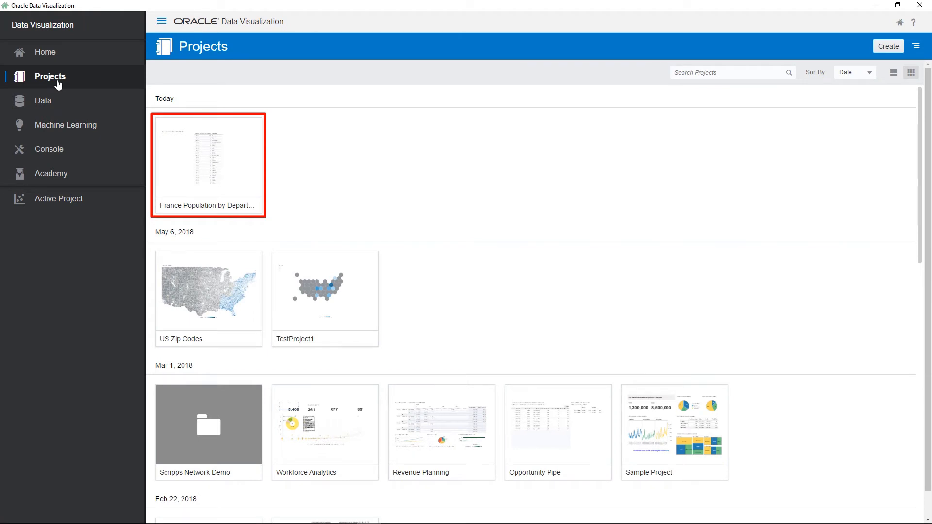
{"action": "double_click", "coordinate": [208, 157]}
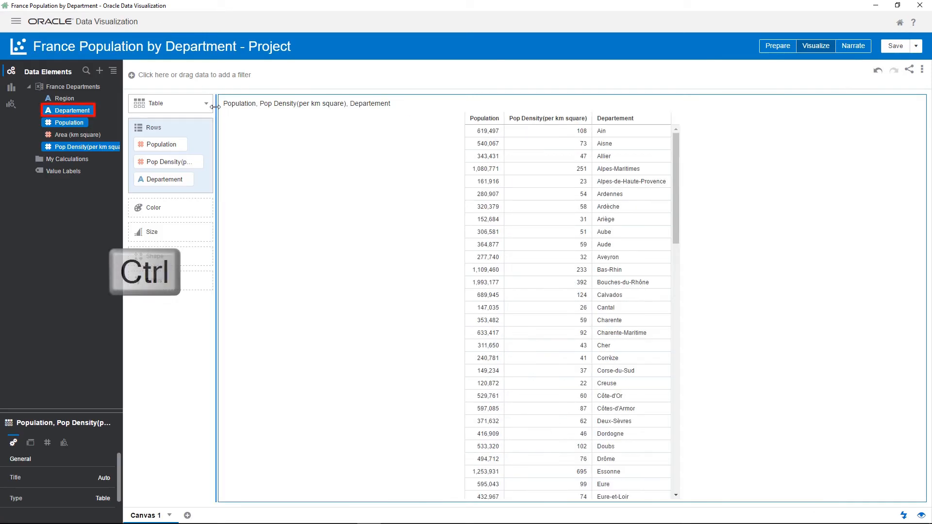
Create a Map visualization from the Departement and Population data elements.
{"action": "left_click", "coordinate": [72, 110]}
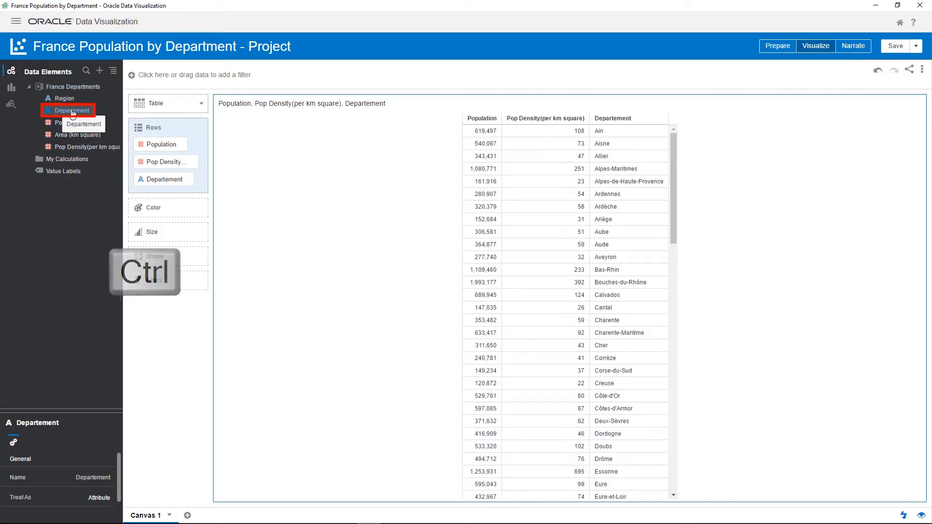
{"action": "right_click", "coordinate": [59, 123]}
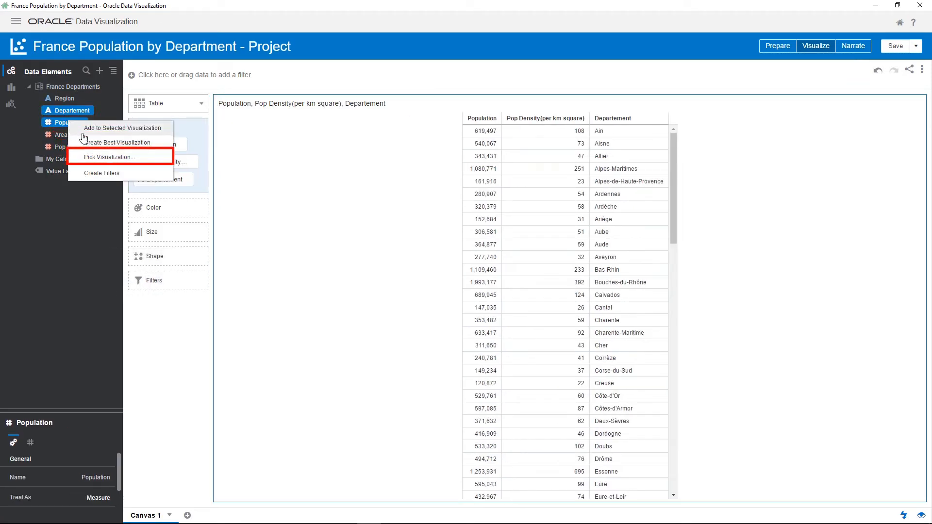
{"action": "left_click", "coordinate": [109, 157]}
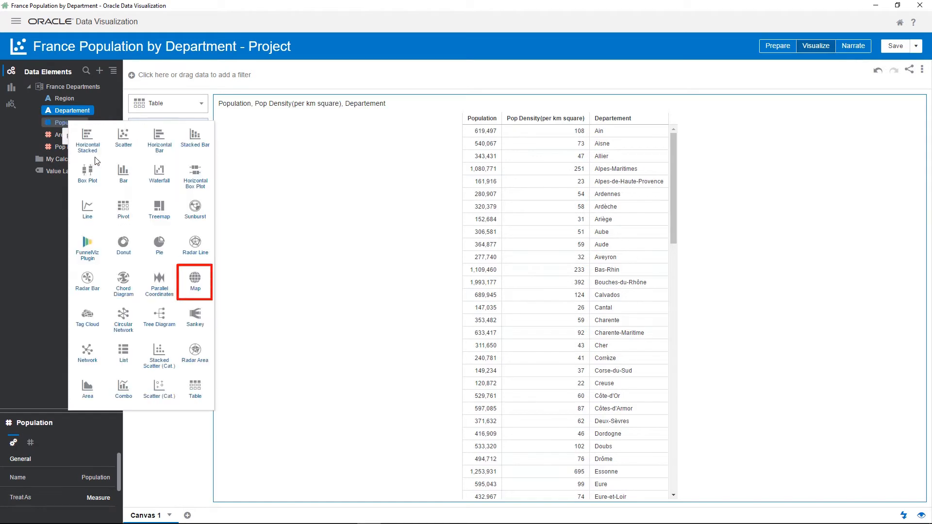
{"action": "left_click", "coordinate": [195, 278]}
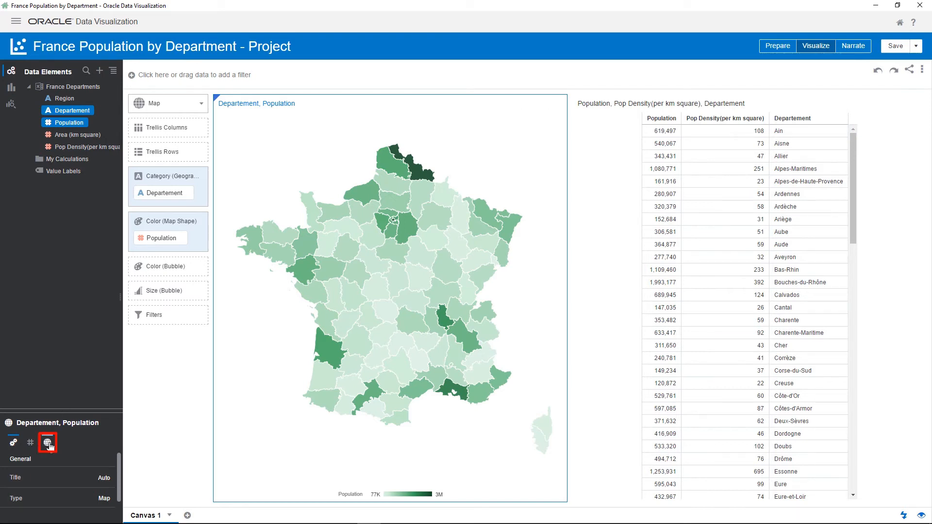
Set the map's background map to Oracle Maps.
{"action": "left_click", "coordinate": [46, 443]}
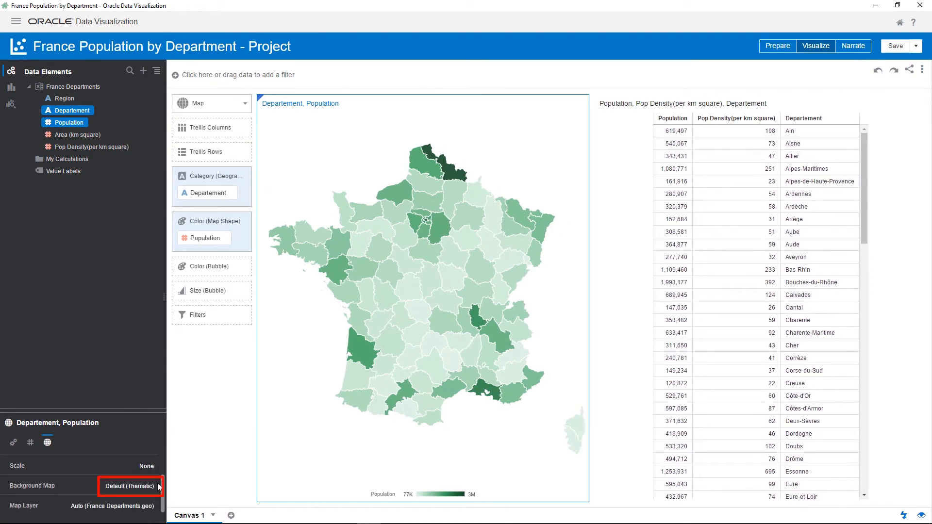
{"action": "left_click", "coordinate": [129, 485]}
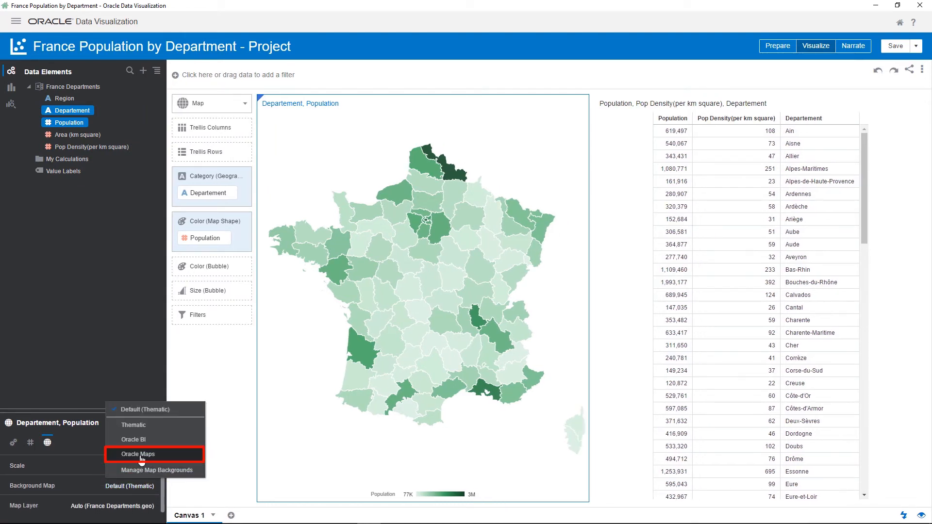
{"action": "left_click", "coordinate": [138, 454]}
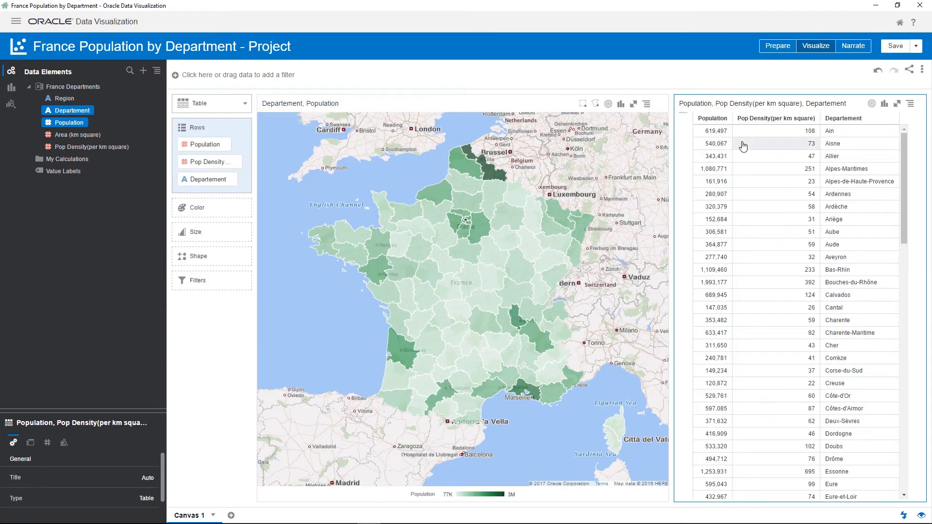
Sort the table by Population descending so Nord and Paris lead.
{"action": "left_click", "coordinate": [710, 118]}
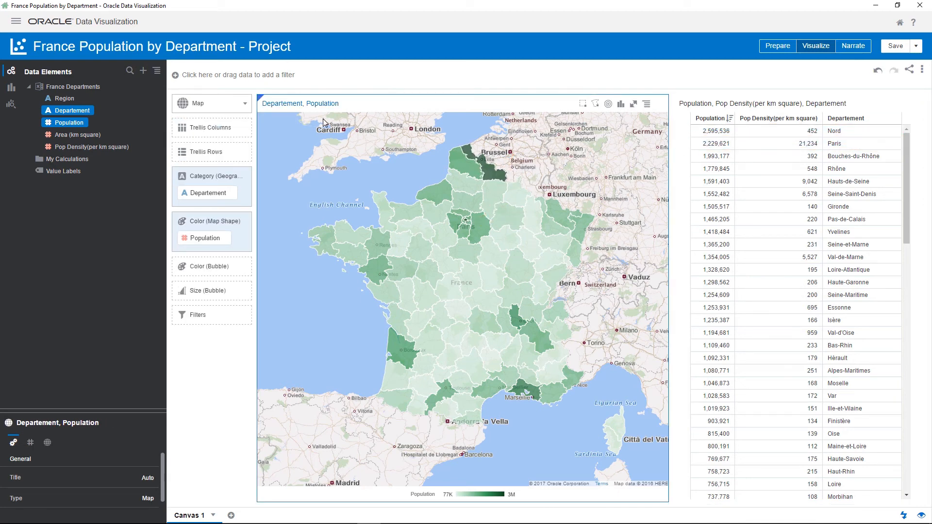
{"action": "left_click", "coordinate": [64, 98]}
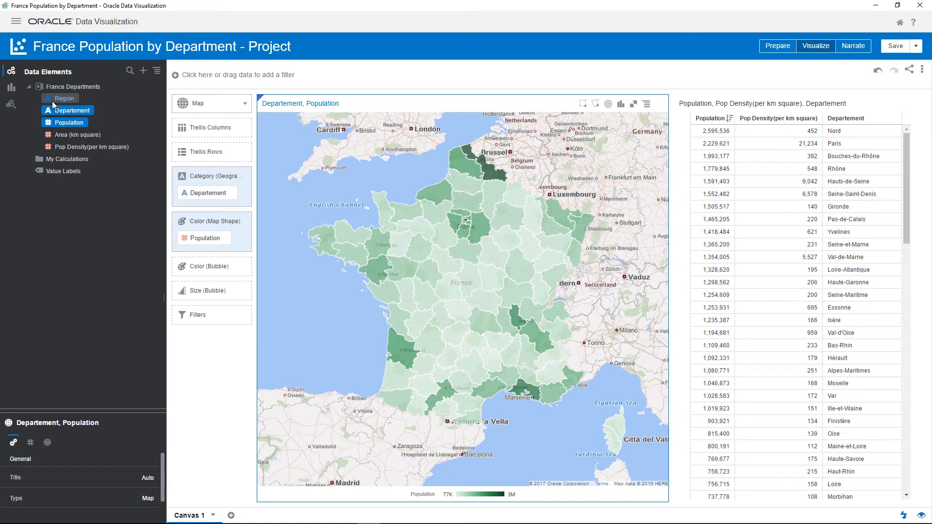